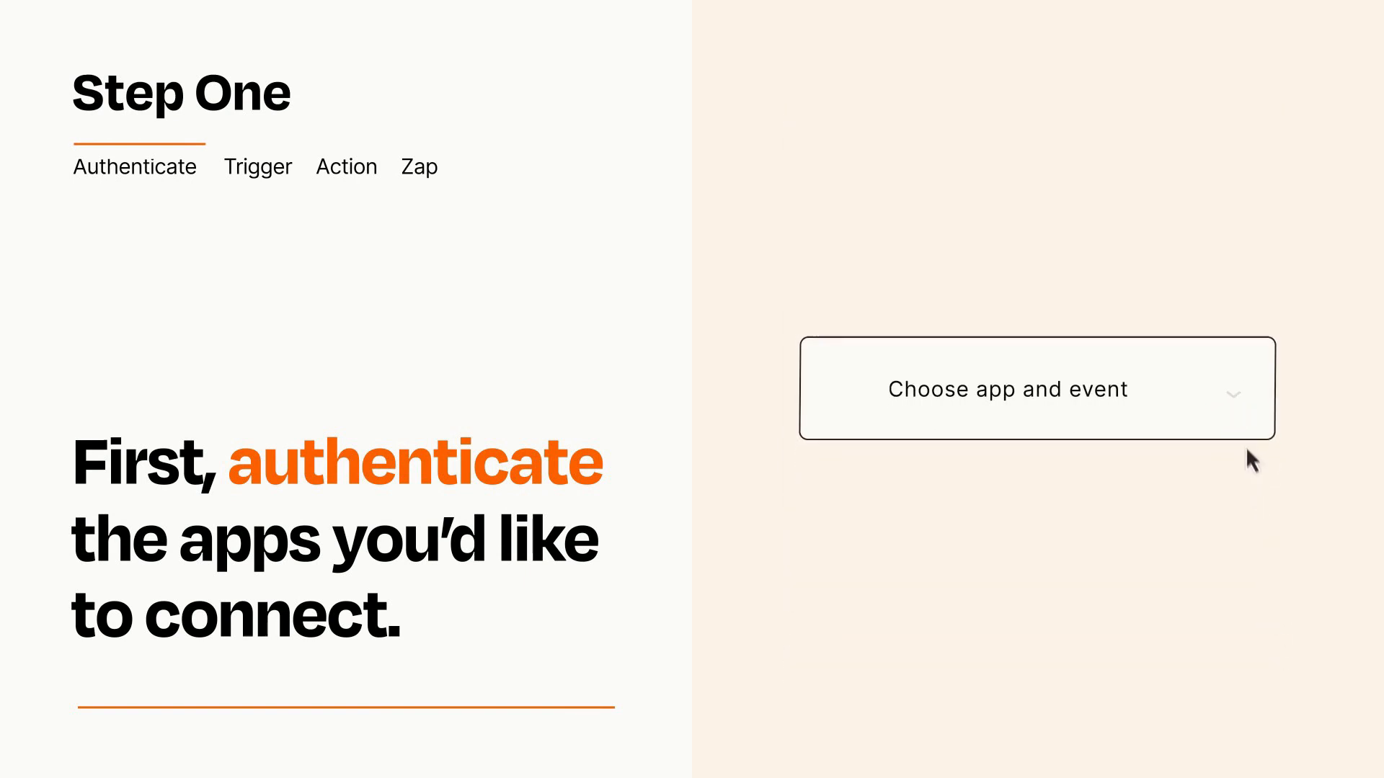
# - Choose monday.com 'New Item in Board' as the Zap's trigger event
pyautogui.click(1009, 390)
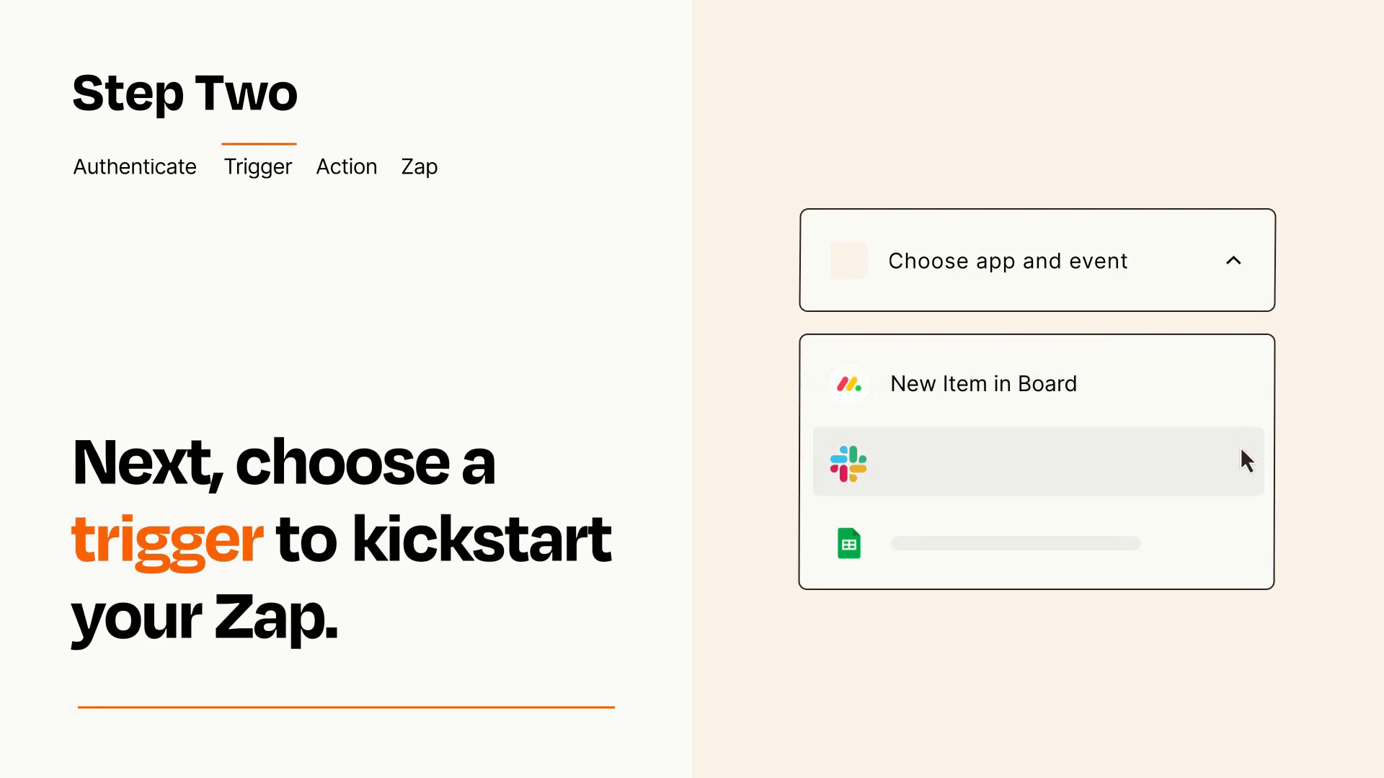
pyautogui.moveTo(1244, 549)
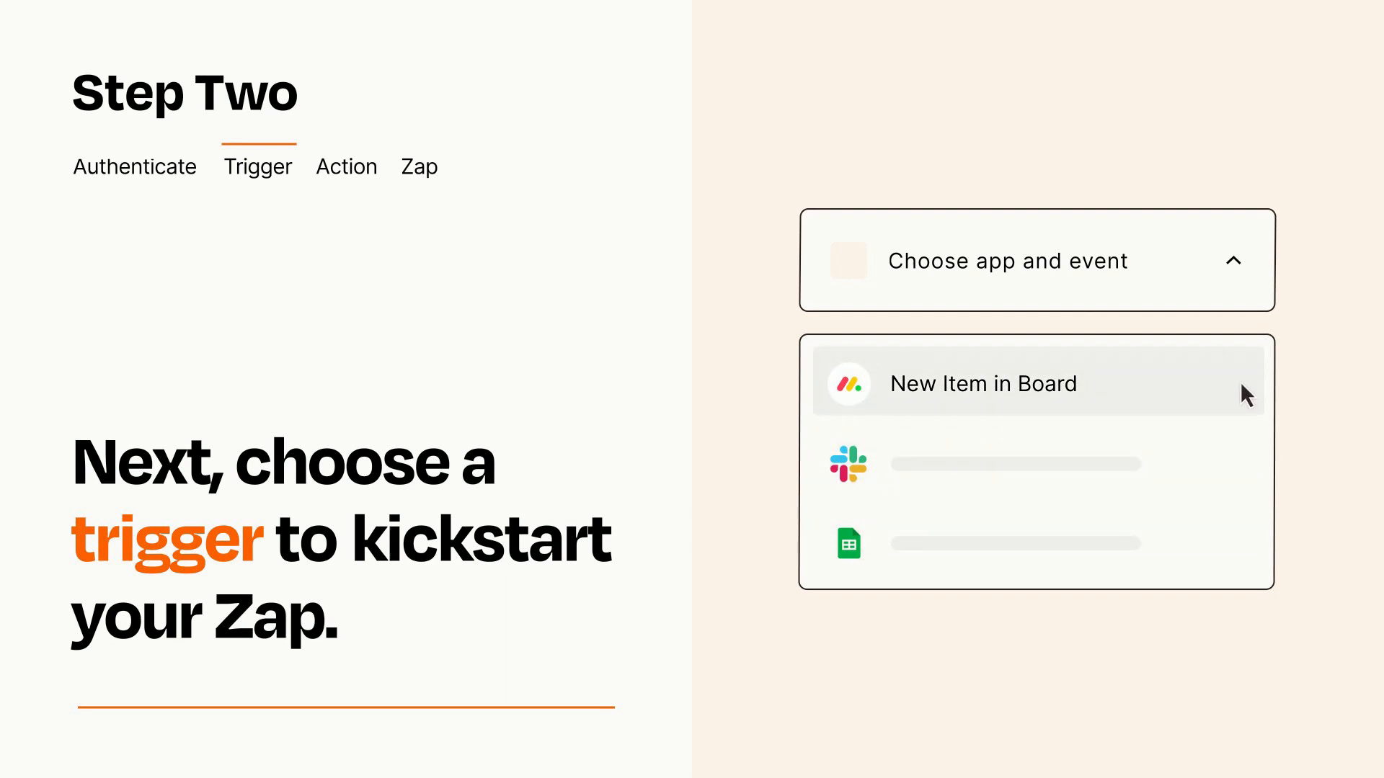
pyautogui.moveTo(1246, 399)
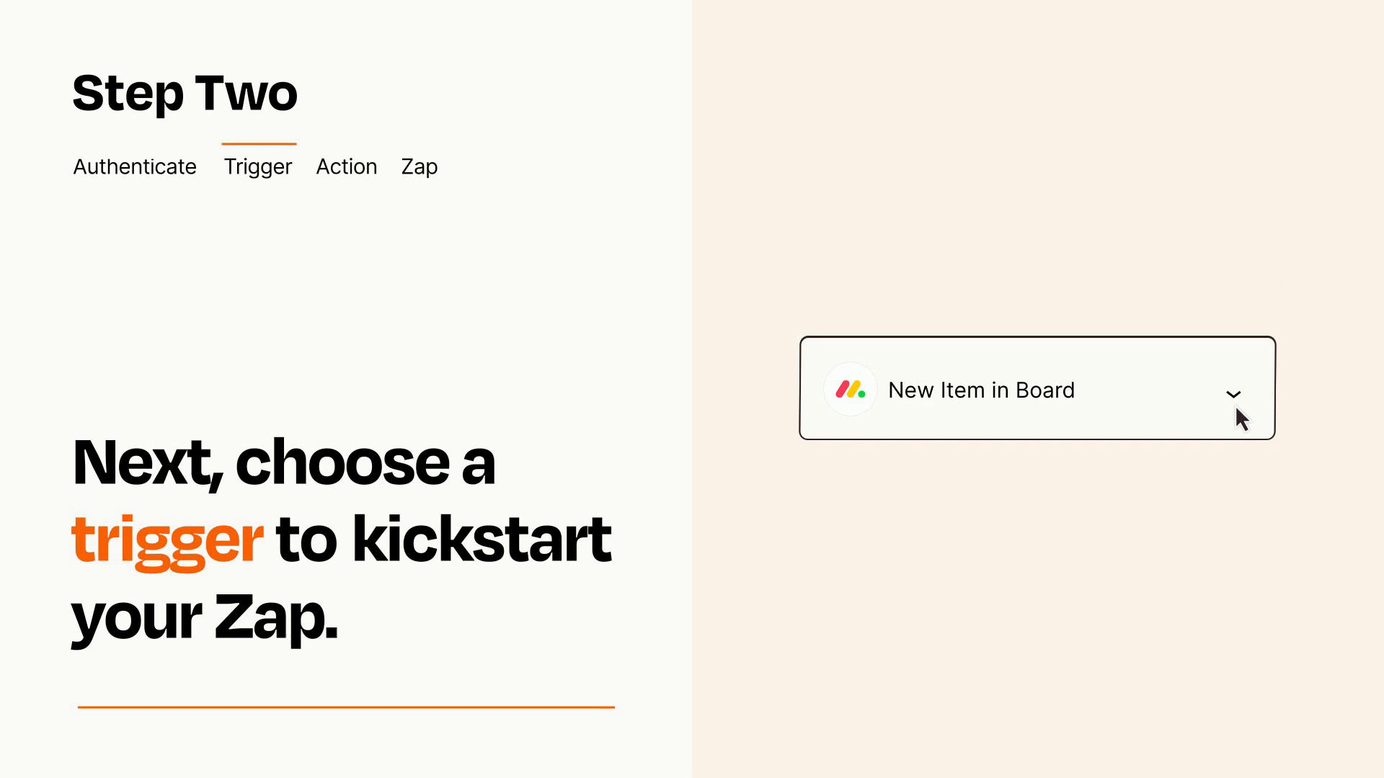
pyautogui.moveTo(1253, 415)
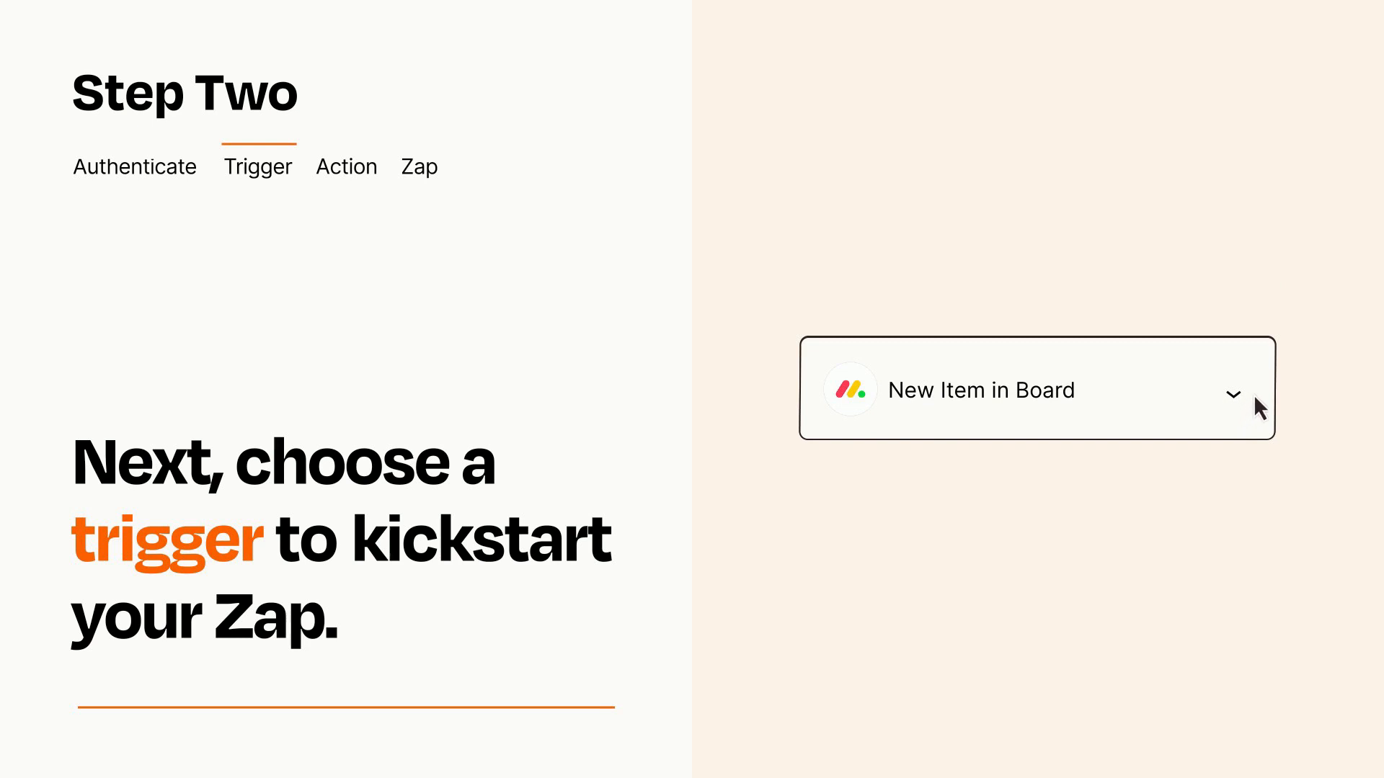
pyautogui.moveTo(1255, 398)
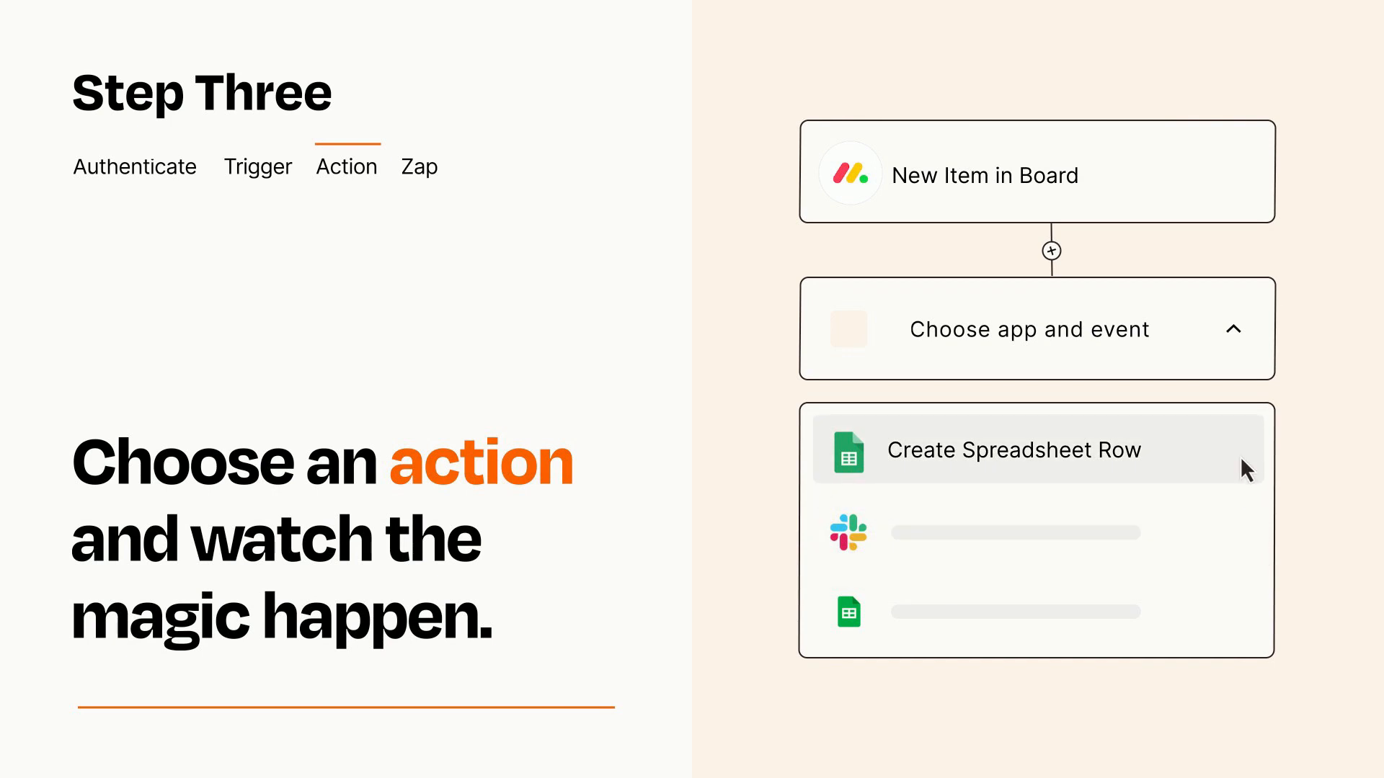
# - Choose Google Sheets 'Create Spreadsheet Row' as the Zap's action
pyautogui.click(1015, 450)
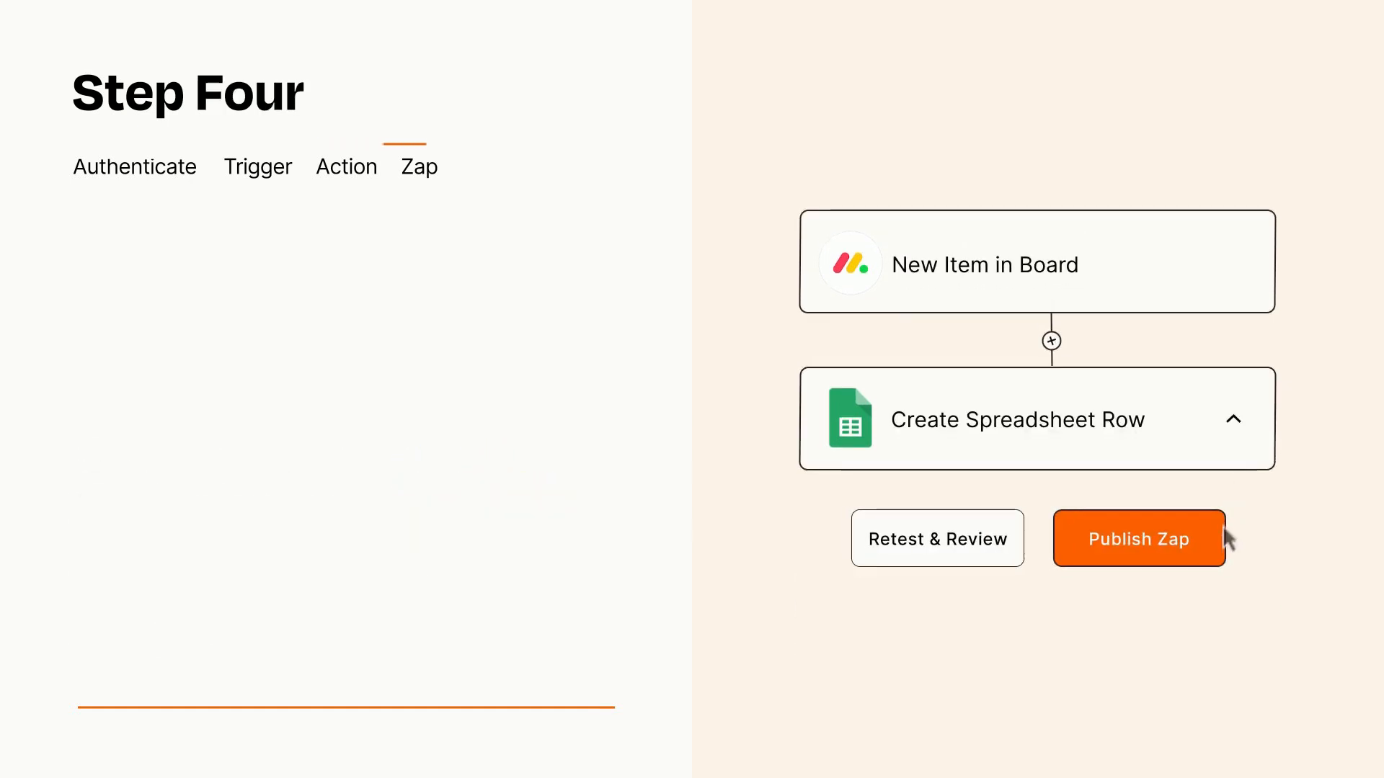
# - Publish and turn on the monday.com-to-Google Sheets Zap
pyautogui.click(1137, 538)
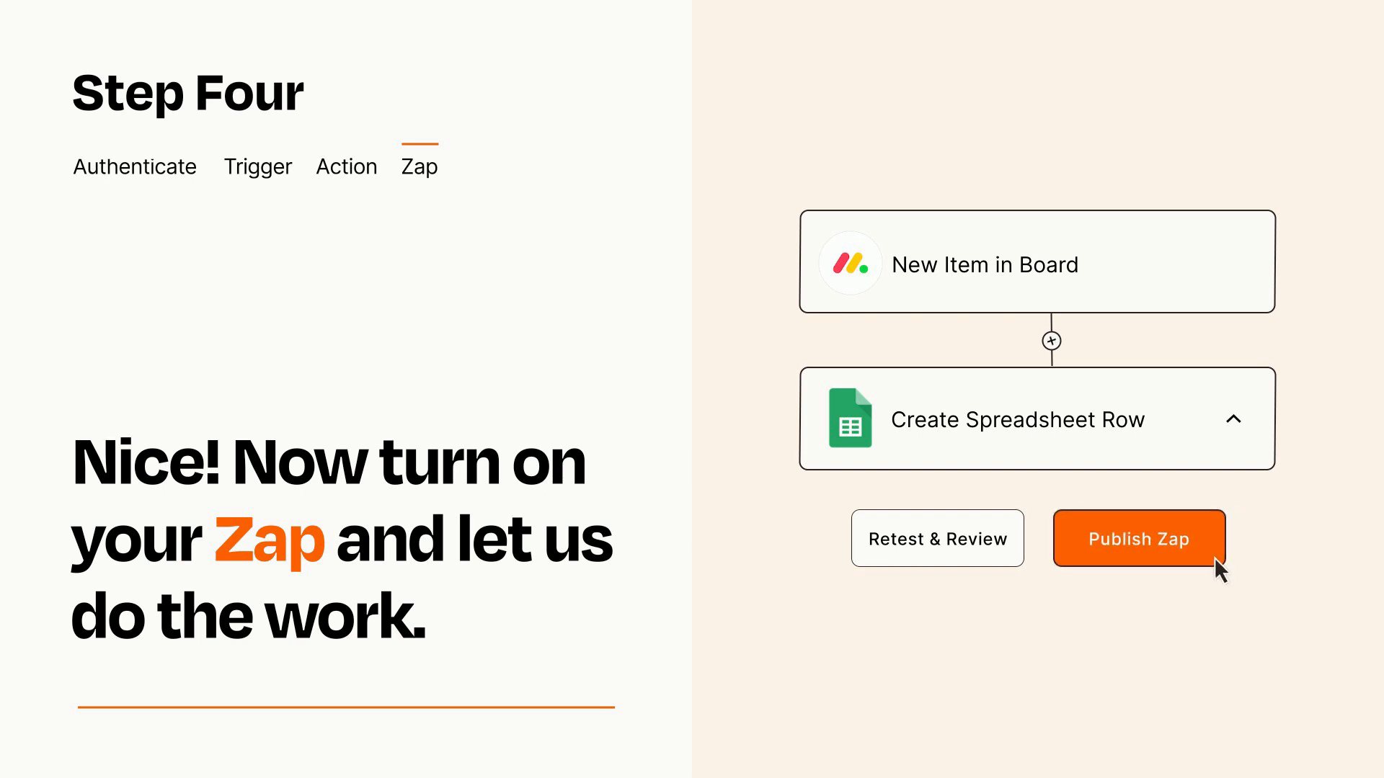
pyautogui.click(1139, 539)
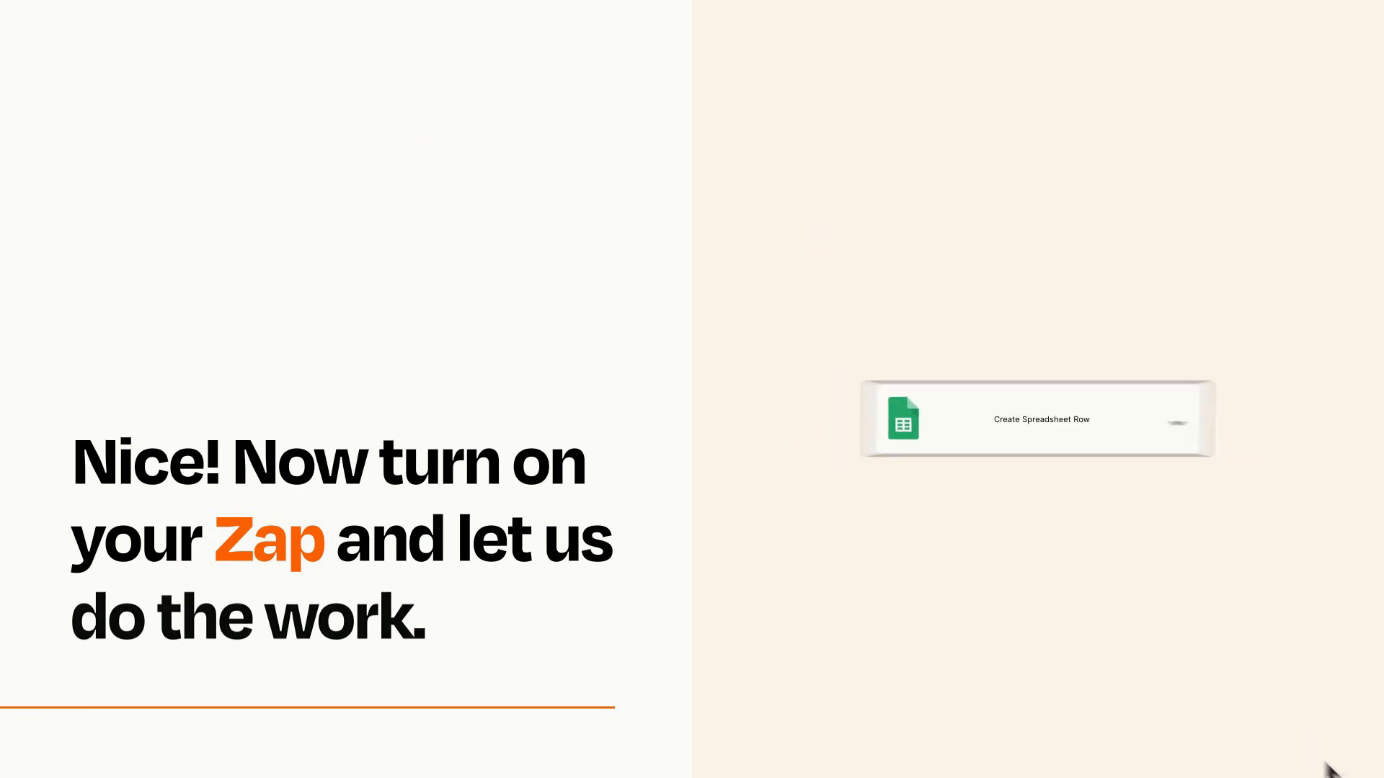